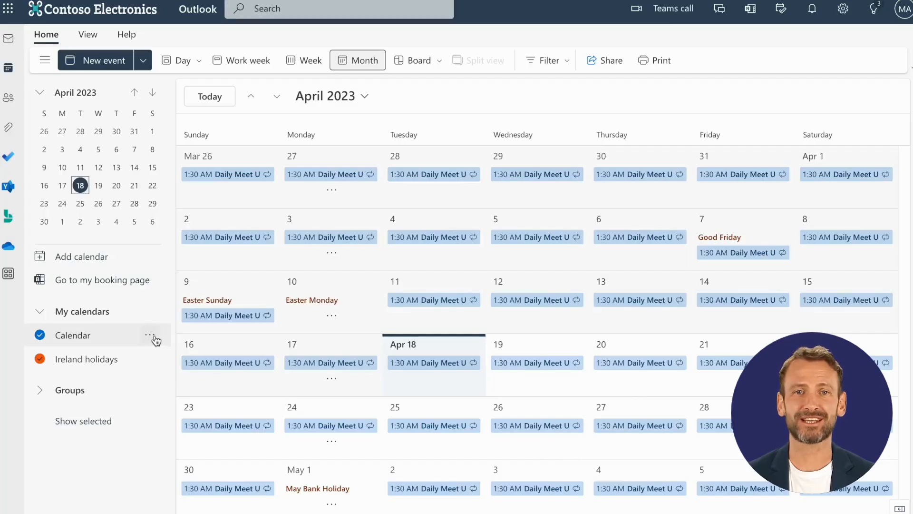
Step: Open Sharing and permissions from the main Calendar's ••• menu
left_click(150, 338)
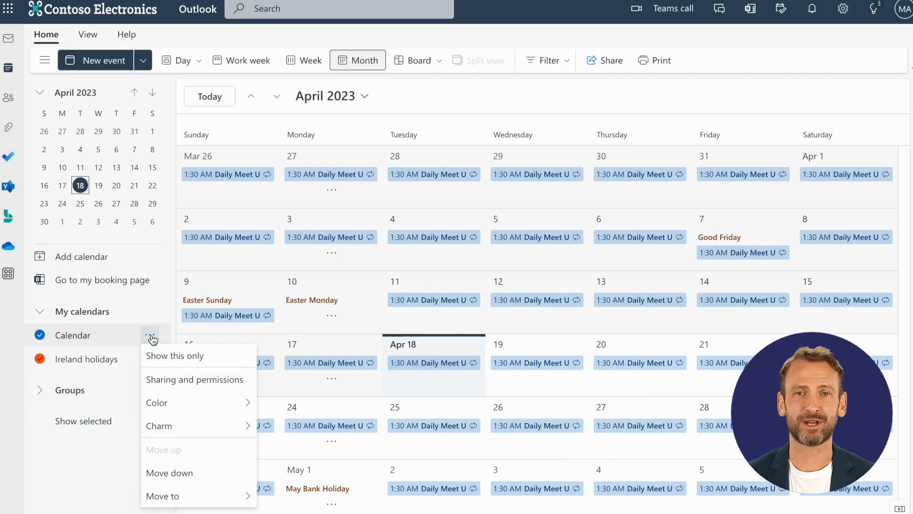
mouse_move(195, 379)
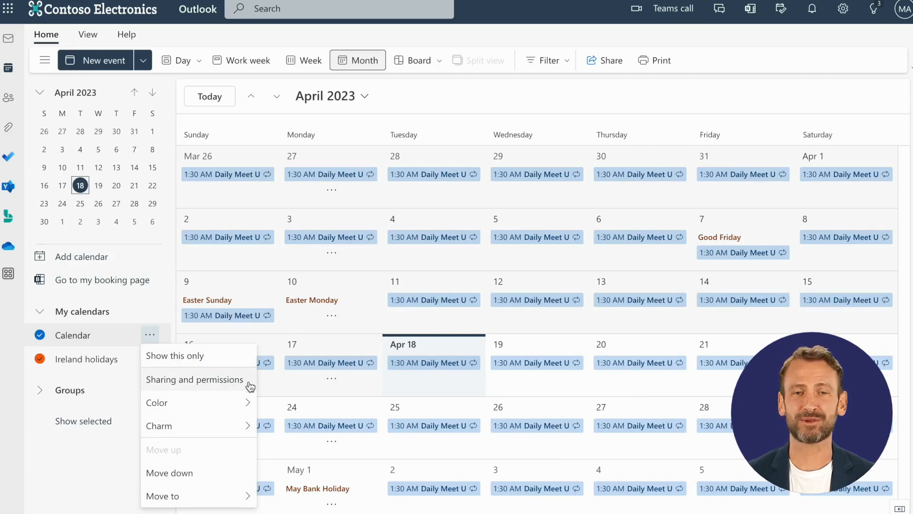
left_click(195, 379)
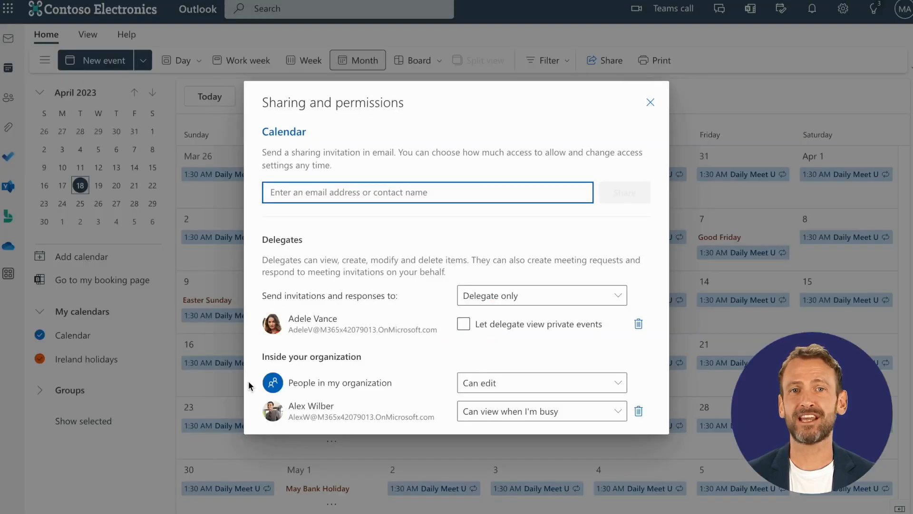
Step: Share the calendar with Allan Deyoung at 'Can view when I'm busy' access
left_click(428, 192)
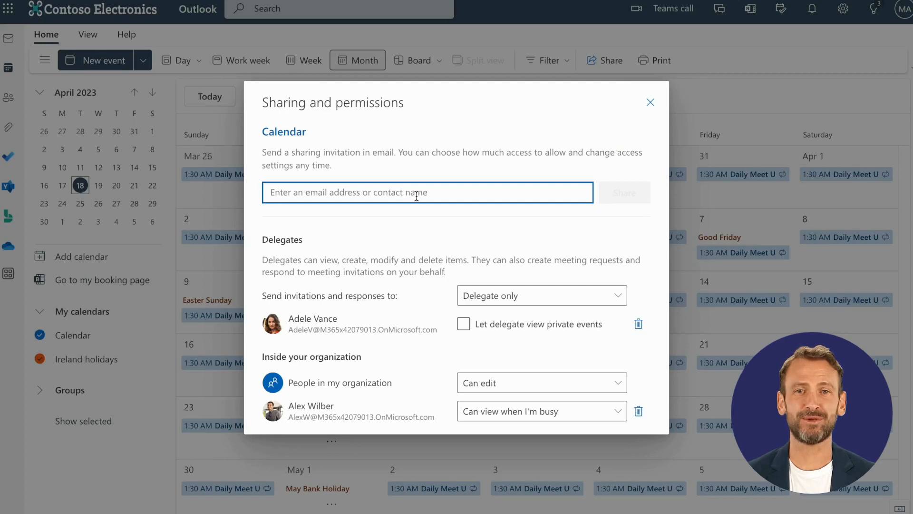
type("a")
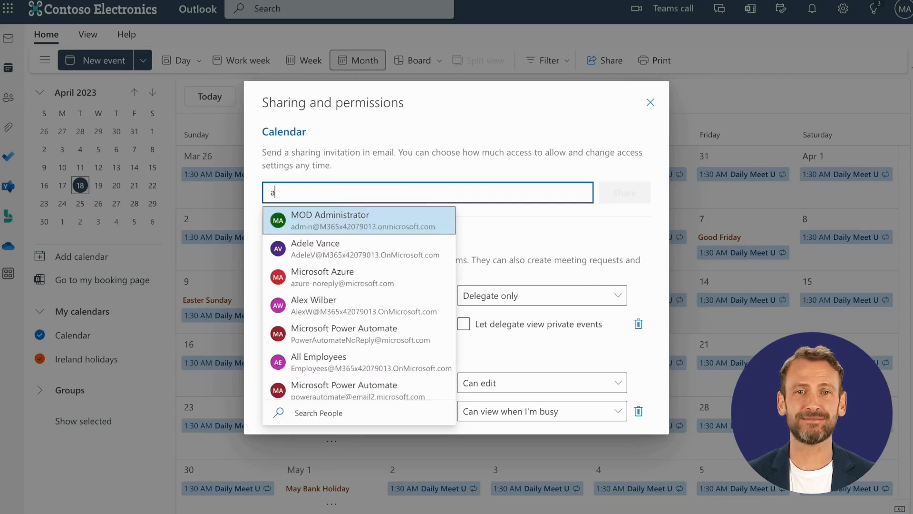
scroll("down", 3)
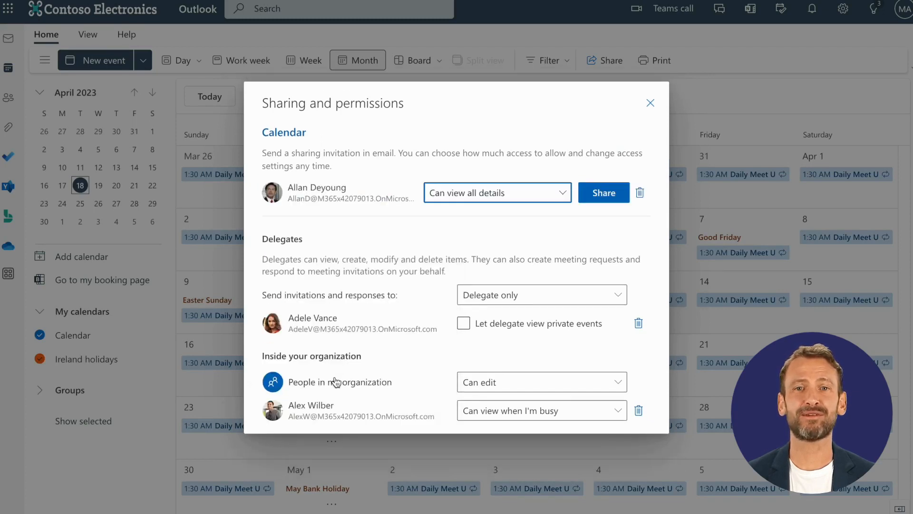
left_click(496, 192)
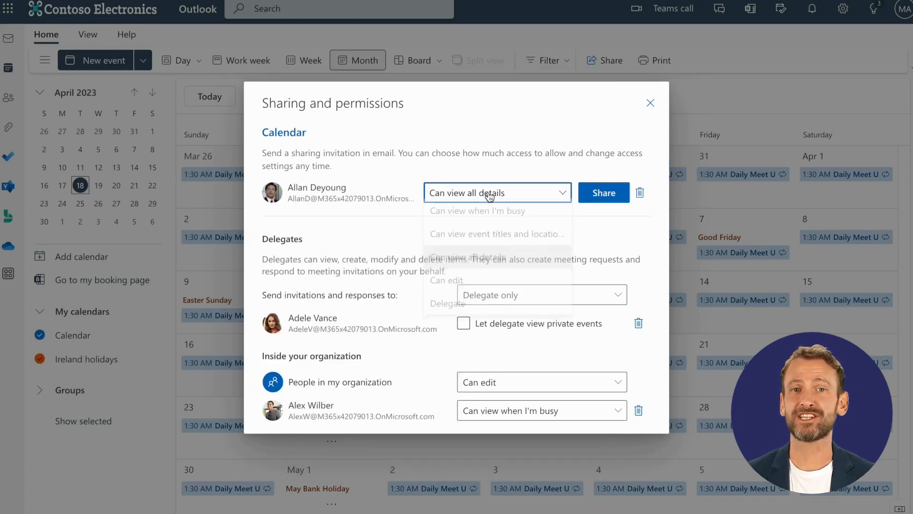
left_click(497, 192)
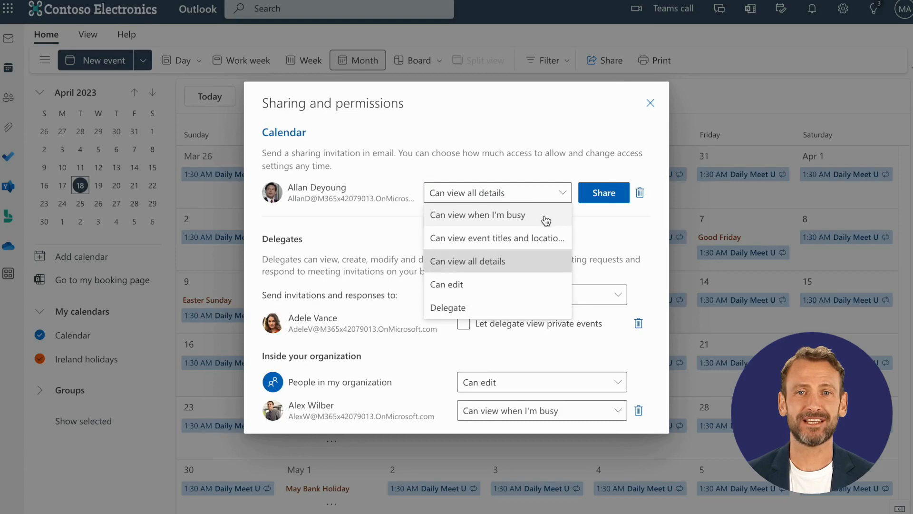
mouse_move(550, 220)
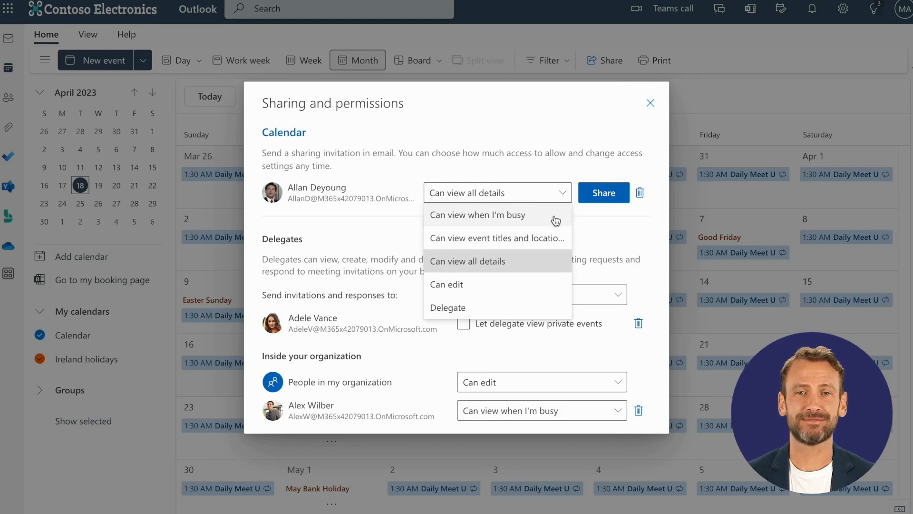
left_click(478, 215)
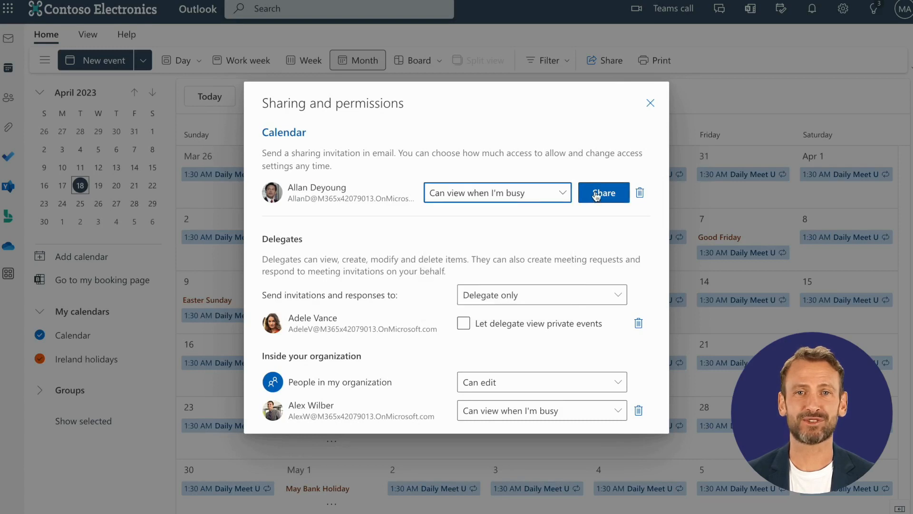
left_click(603, 192)
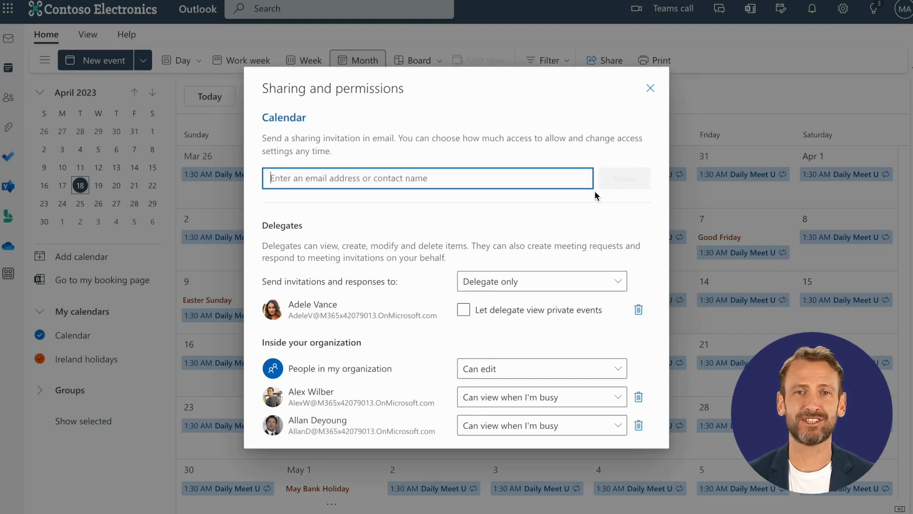
mouse_move(650, 88)
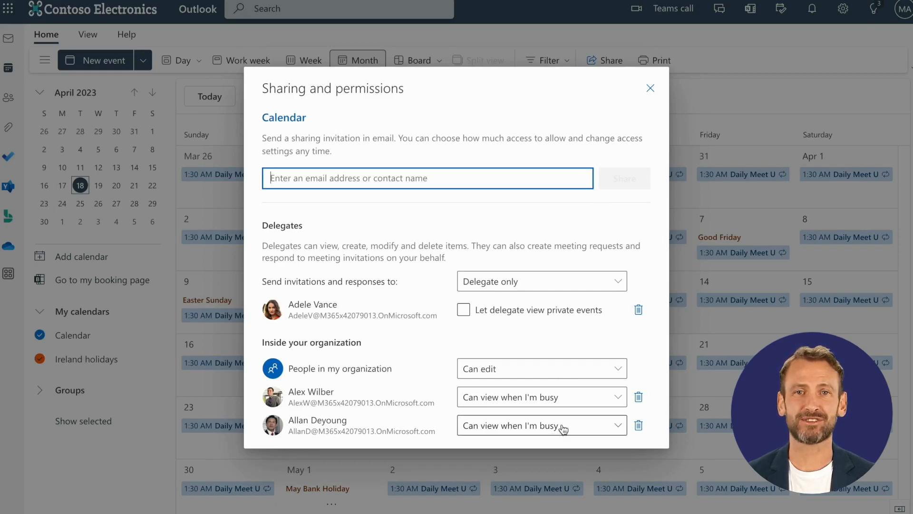
left_click(539, 426)
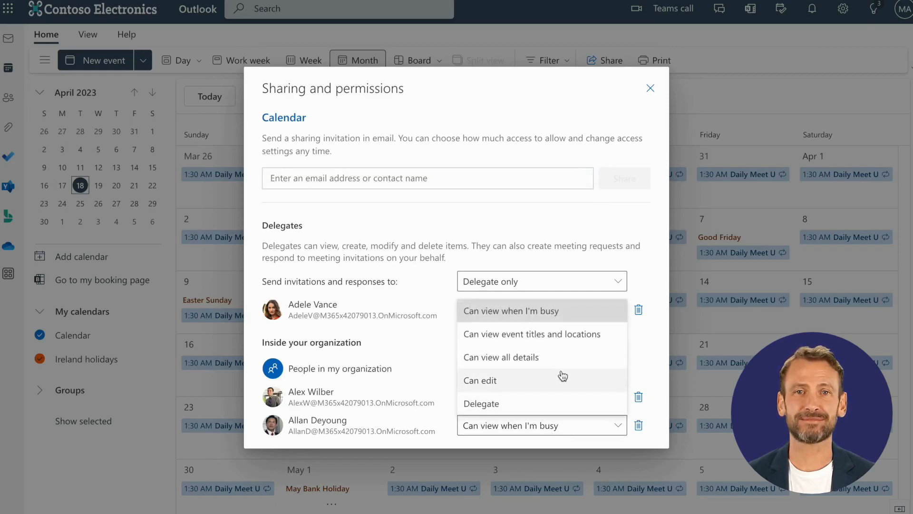
left_click(480, 380)
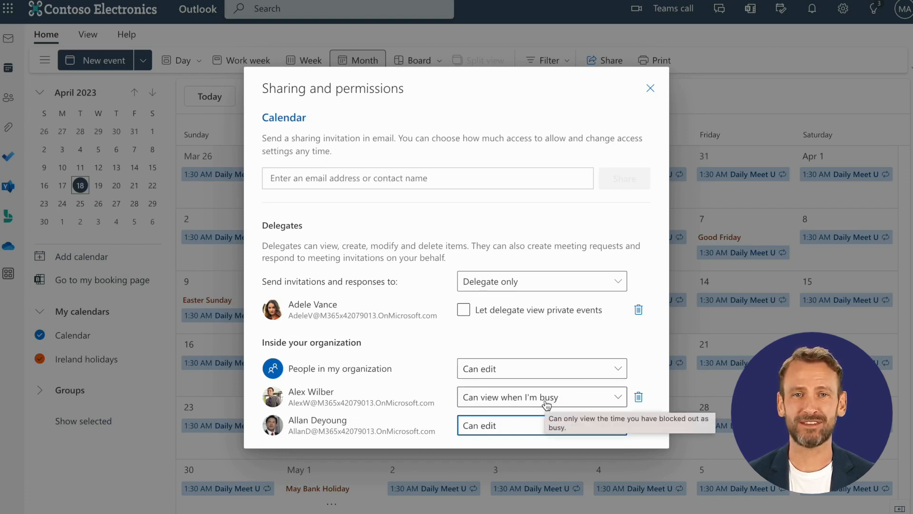
Step: Make Alex Wilber a Delegate allowed to view private events, then close the dialog
left_click(541, 397)
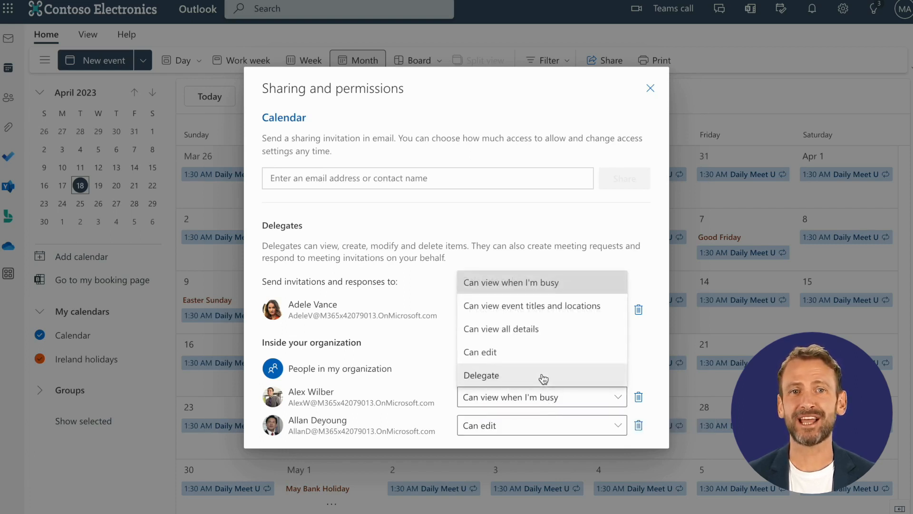
left_click(480, 374)
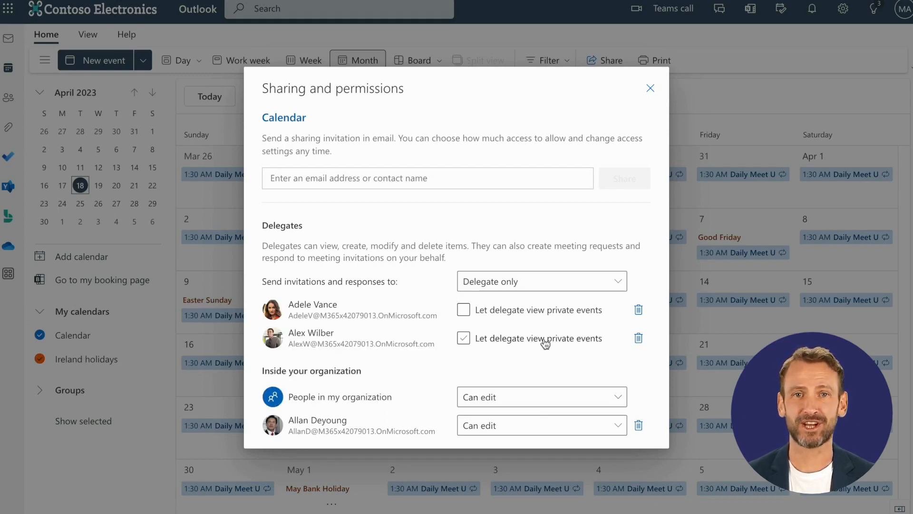
left_click(463, 338)
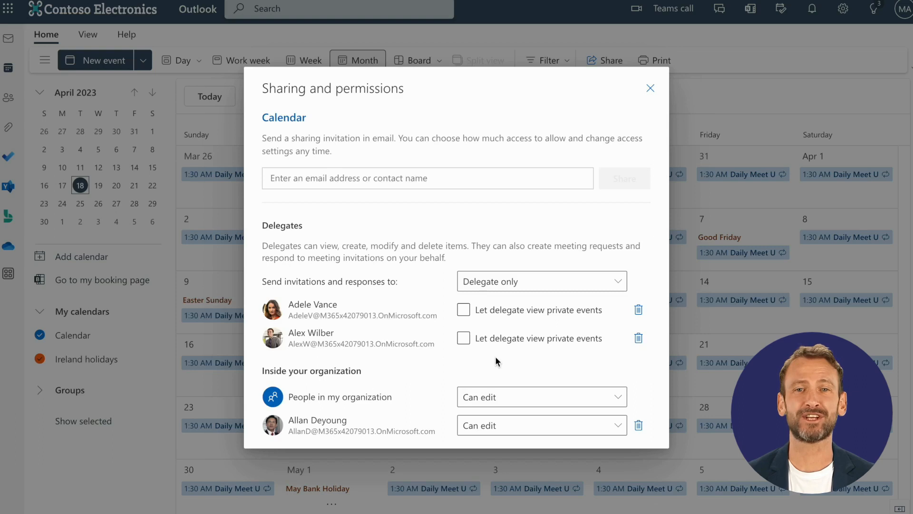
left_click(638, 338)
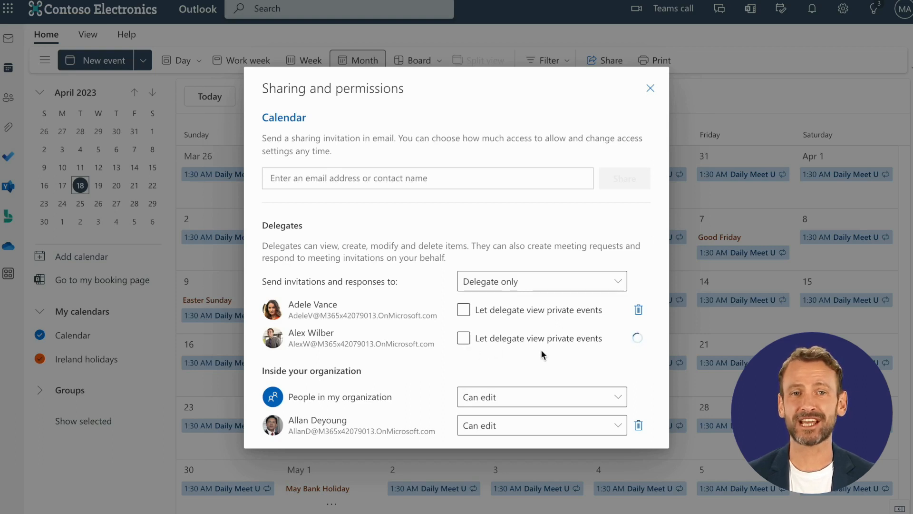
left_click(463, 338)
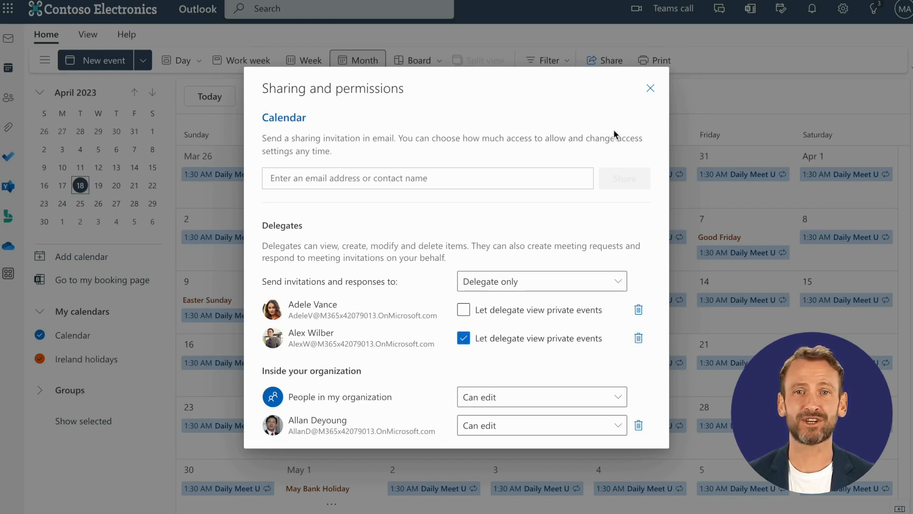
left_click(650, 88)
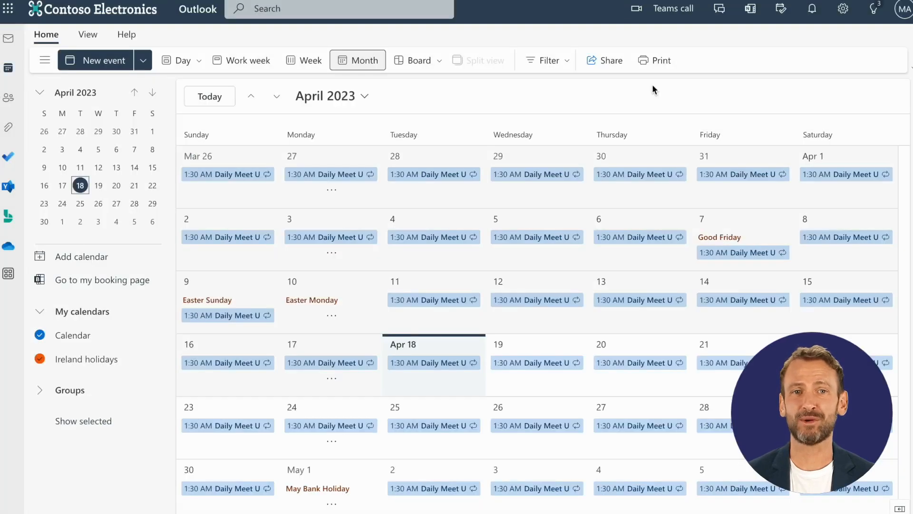